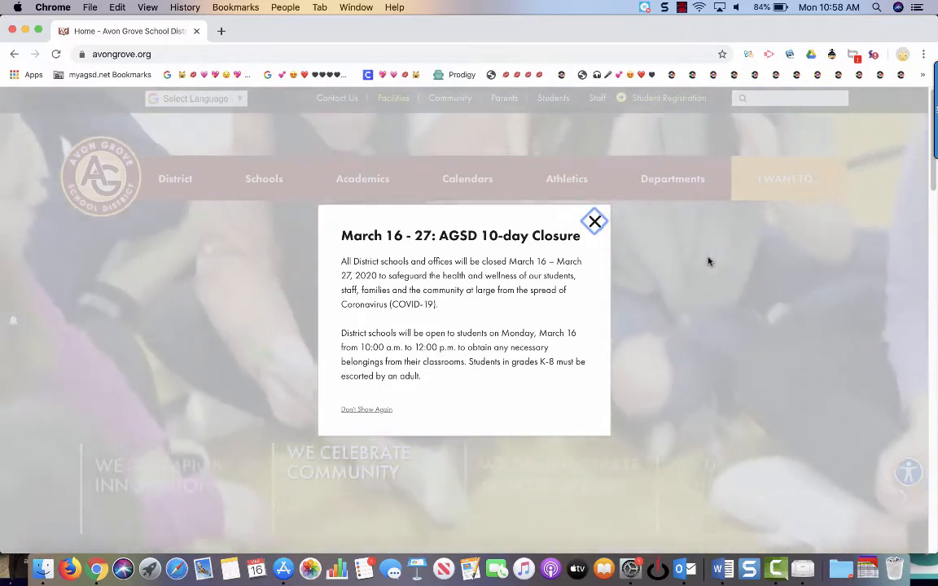
Step: Dismiss the school closure notice and go to the Avon Grove Students page
{"action": "left_click", "coordinate": [594, 220]}
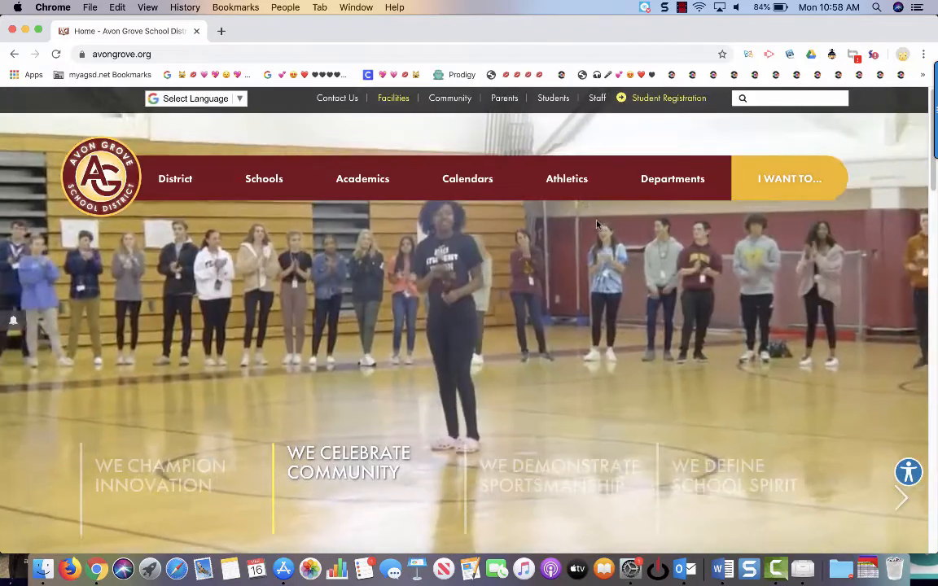
{"action": "left_click", "coordinate": [553, 98]}
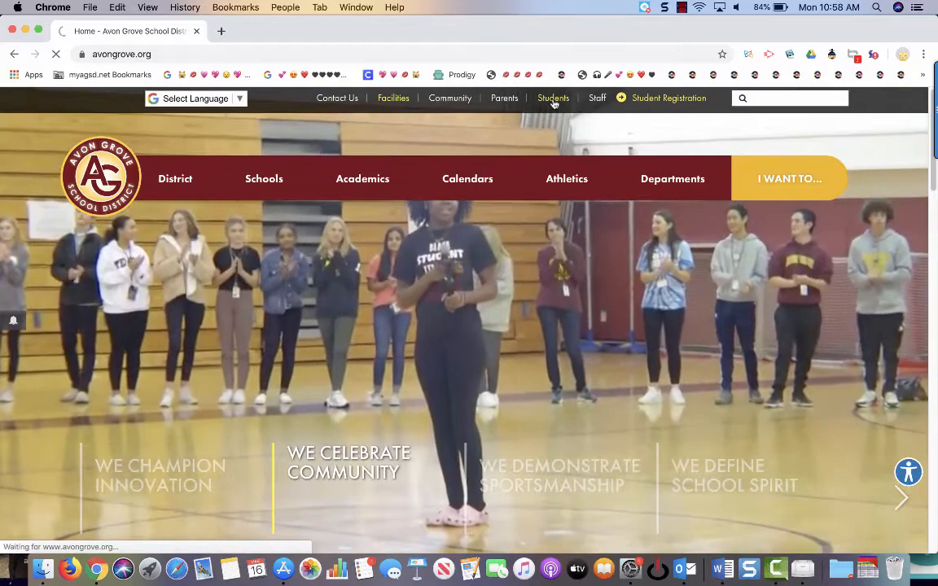
{"action": "left_click", "coordinate": [553, 97]}
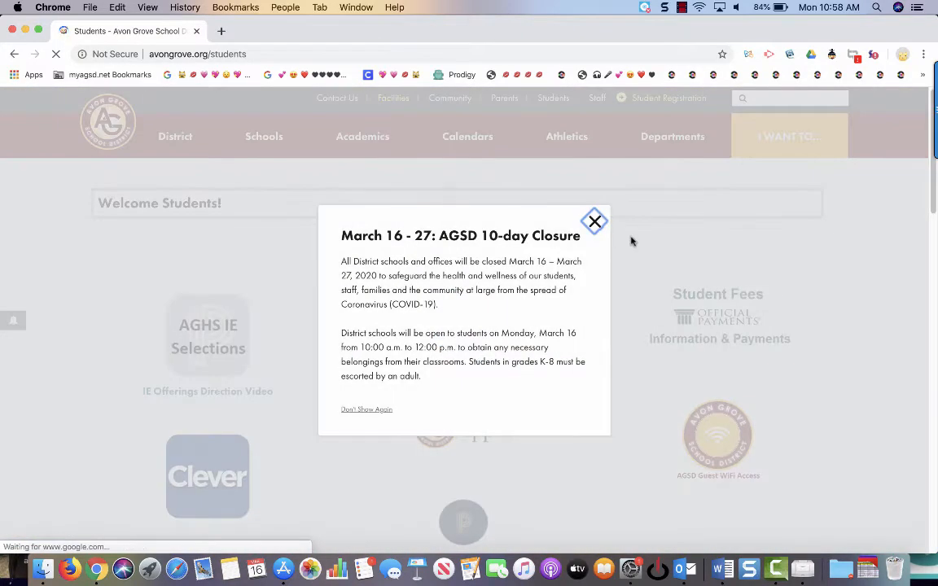
{"action": "left_click", "coordinate": [594, 221]}
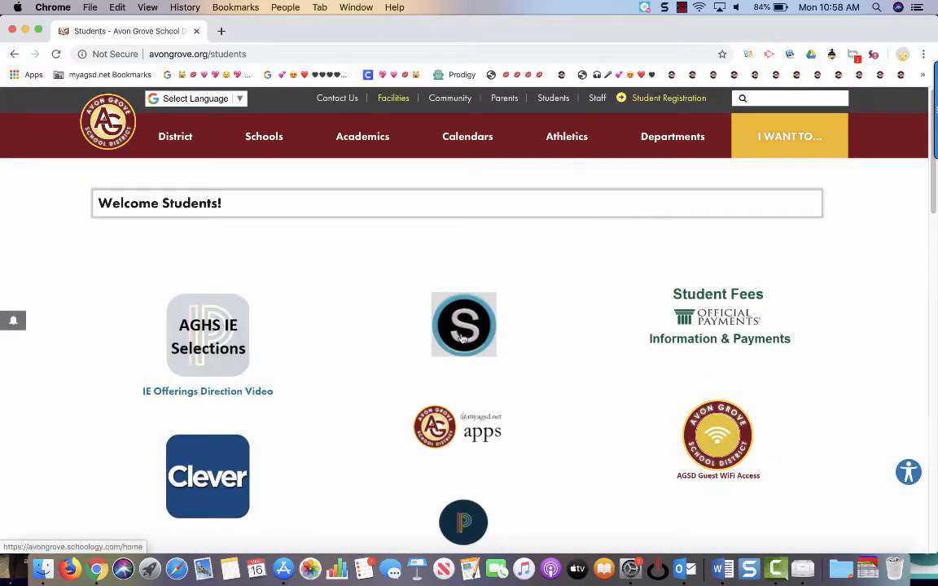
Step: Launch Schoology from the Students page and sign in with the Google account
{"action": "left_click", "coordinate": [463, 324]}
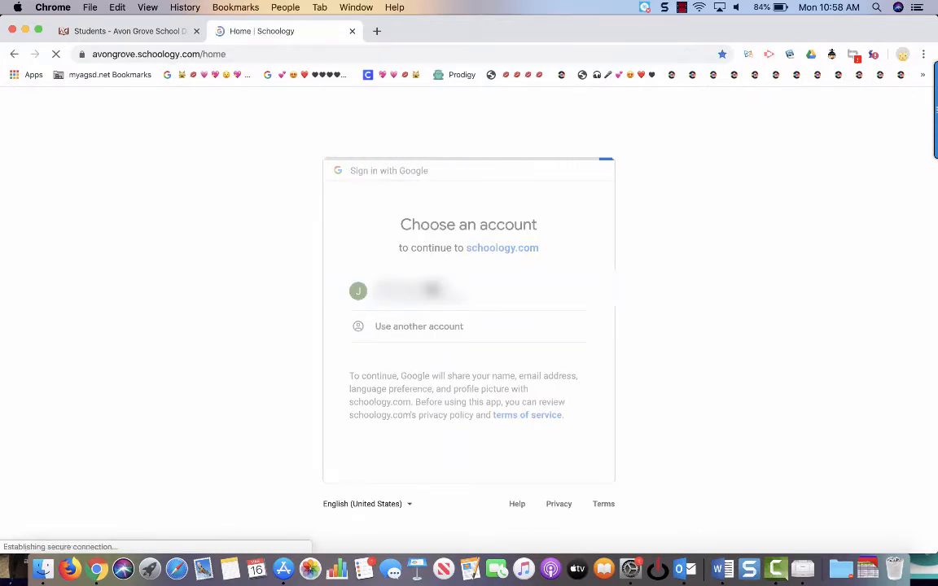
{"action": "left_click", "coordinate": [417, 291]}
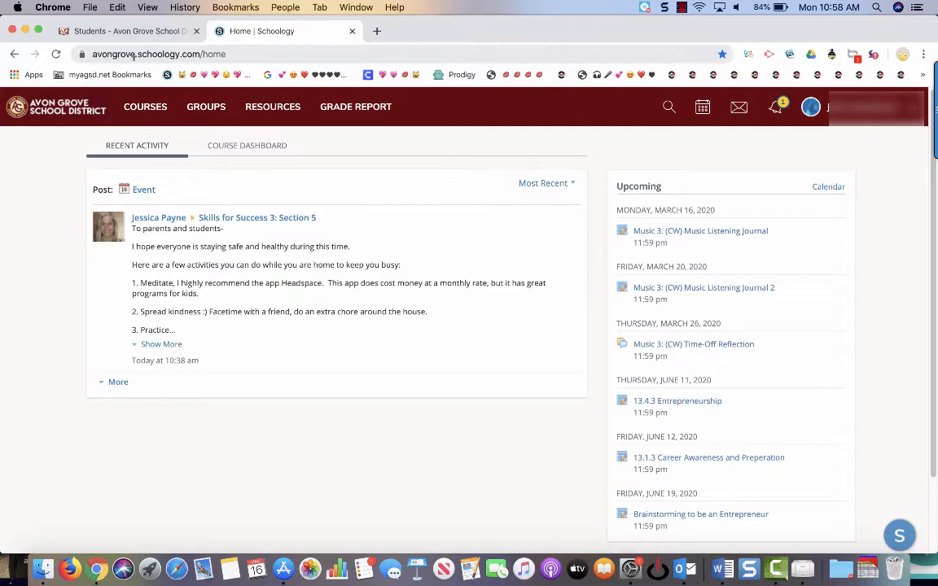
Step: Open Language Arts 3's Block 1 Flip Grid Link and log in with Google
{"action": "left_click", "coordinate": [145, 106]}
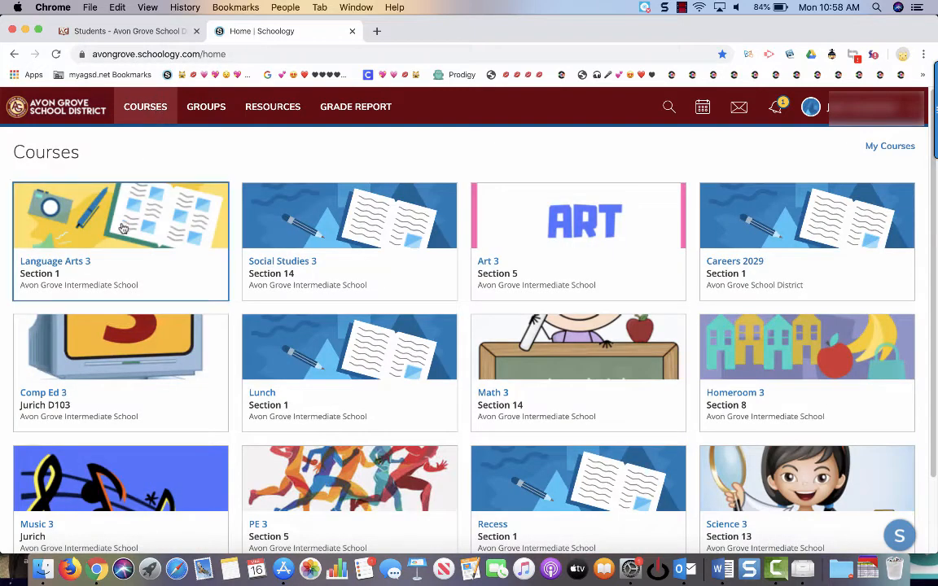
{"action": "left_click", "coordinate": [121, 240]}
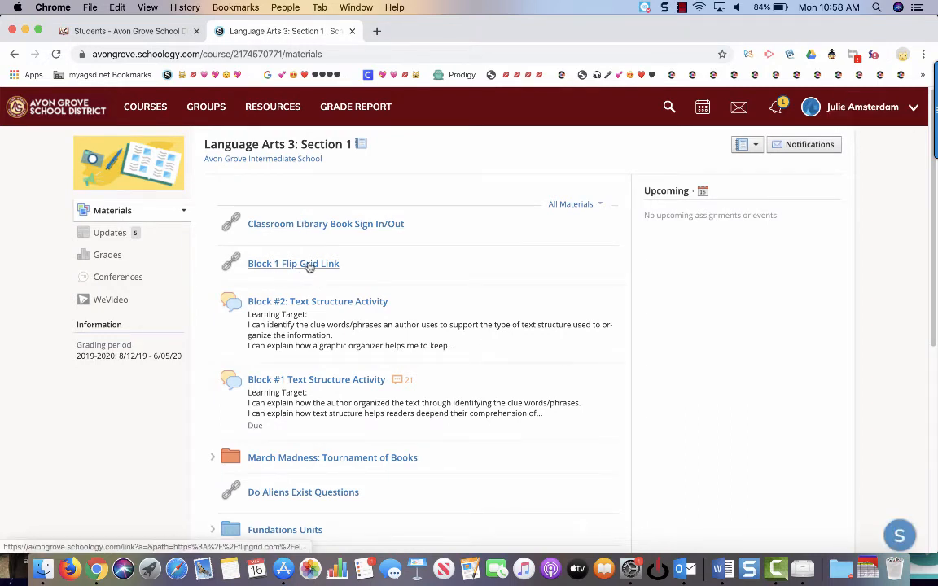
{"action": "left_click", "coordinate": [293, 263]}
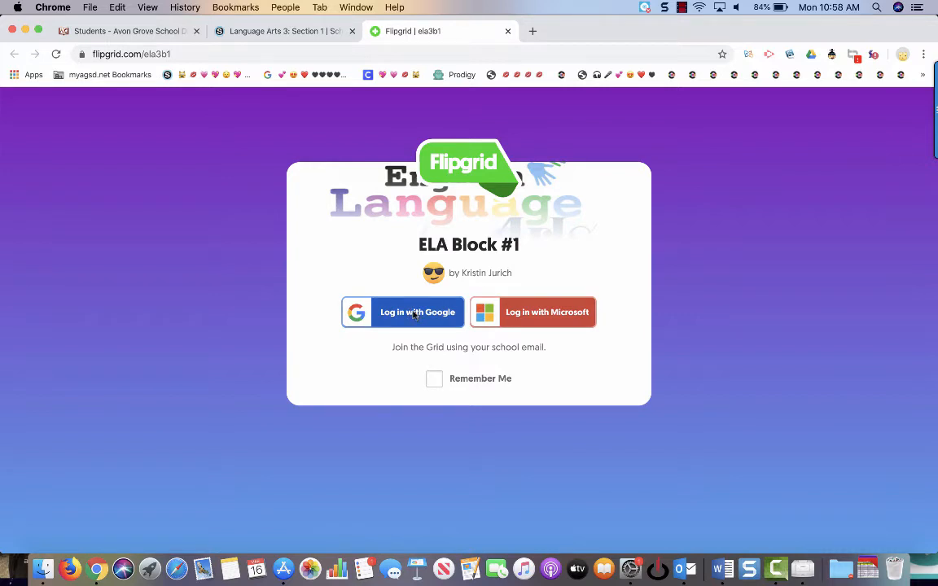
{"action": "left_click", "coordinate": [416, 312]}
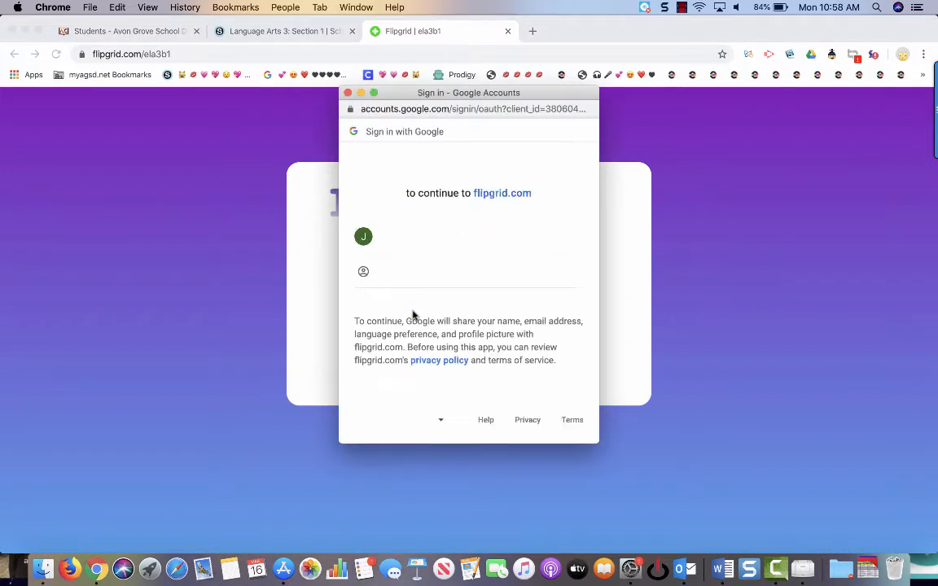
{"action": "left_click", "coordinate": [363, 236]}
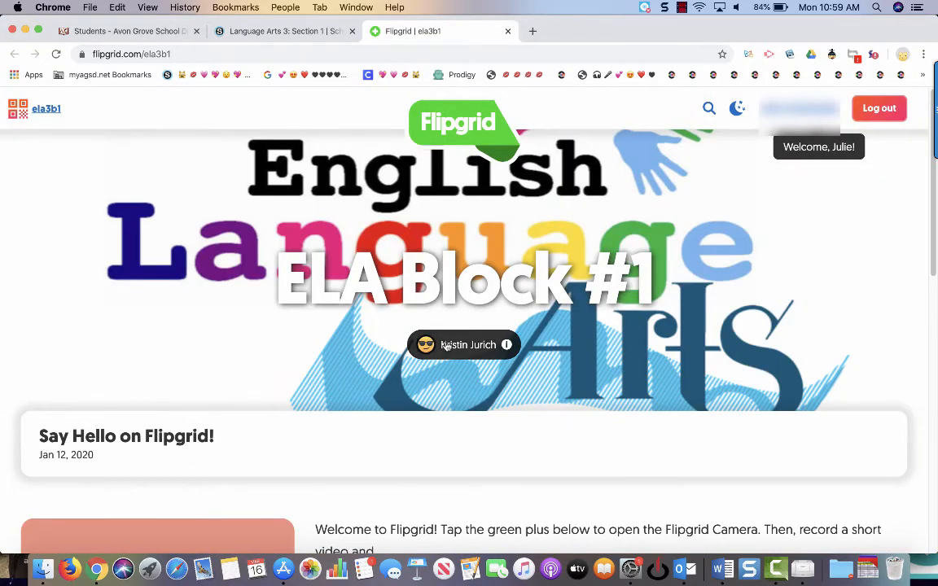
Step: Start recording a response to the Say Hello topic from the Responses section
{"action": "scroll", "scroll_direction": "down", "scroll_amount": 3}
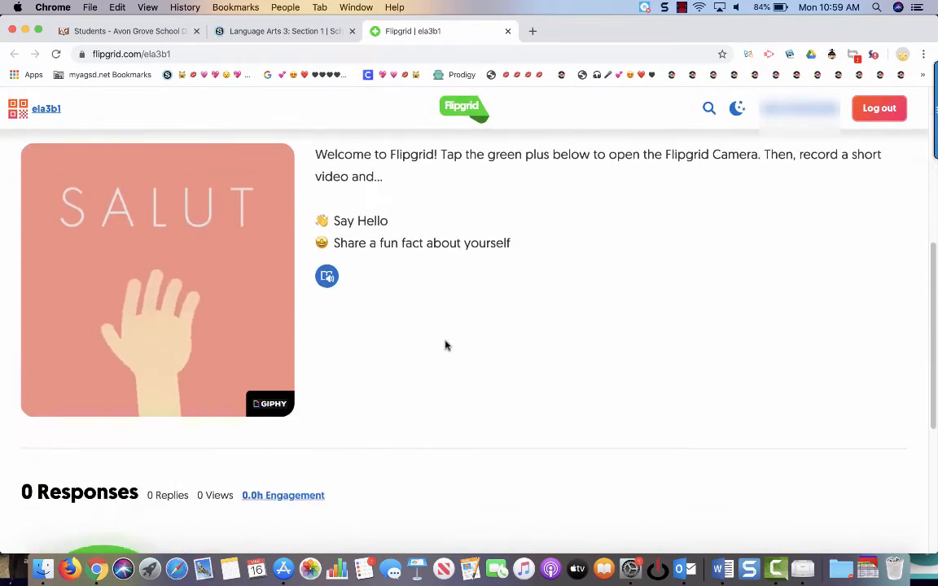
{"action": "scroll", "scroll_direction": "down", "scroll_amount": 3}
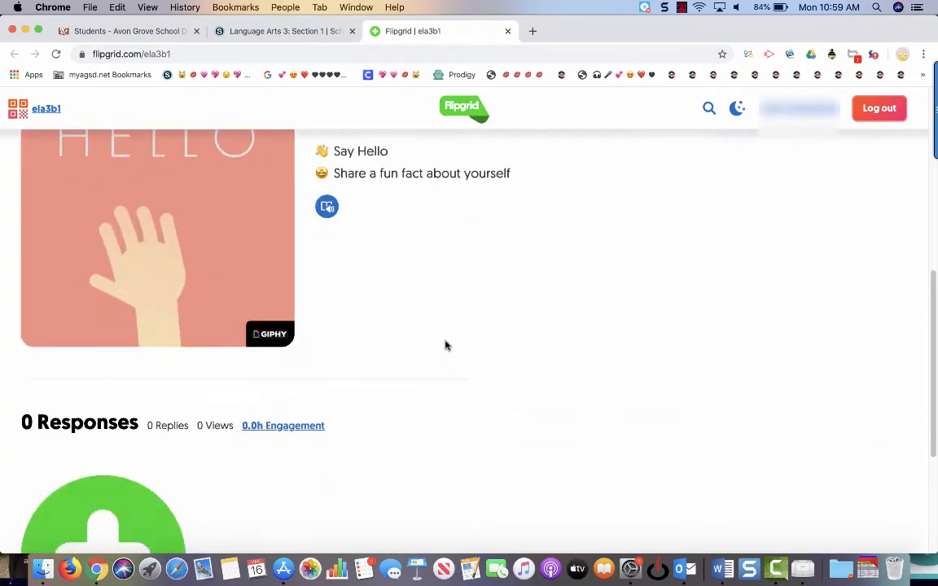
{"action": "scroll", "scroll_direction": "down", "scroll_amount": 3}
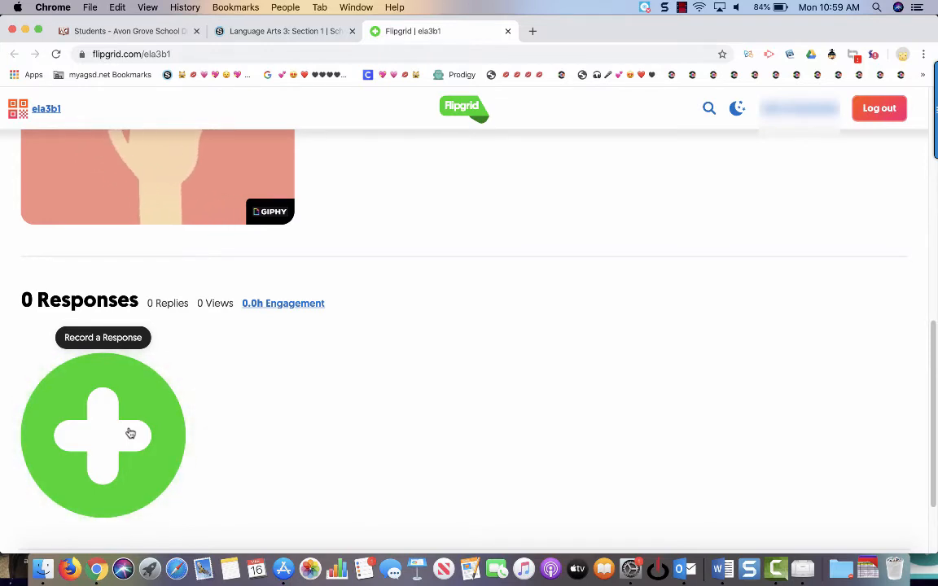
{"action": "mouse_move", "coordinate": [104, 434]}
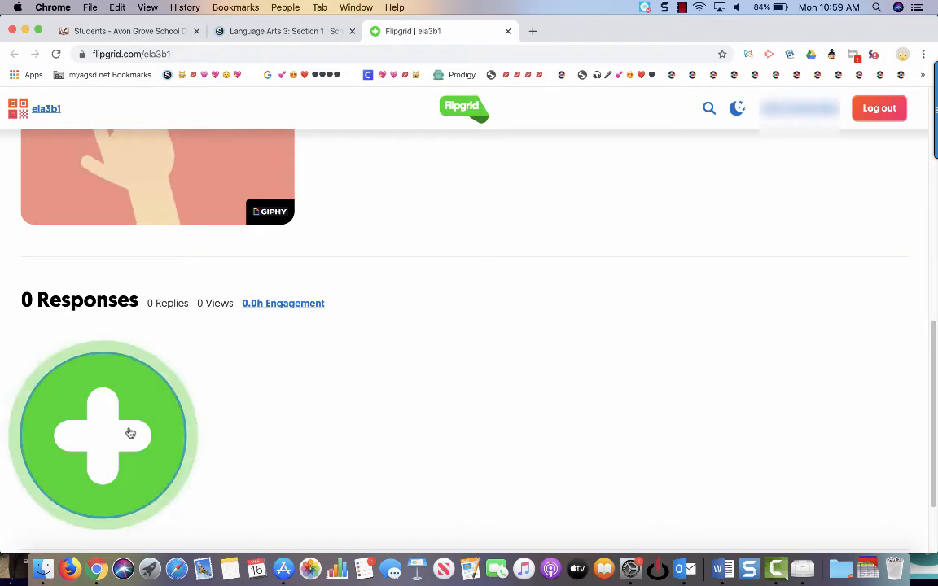
{"action": "left_click", "coordinate": [102, 433]}
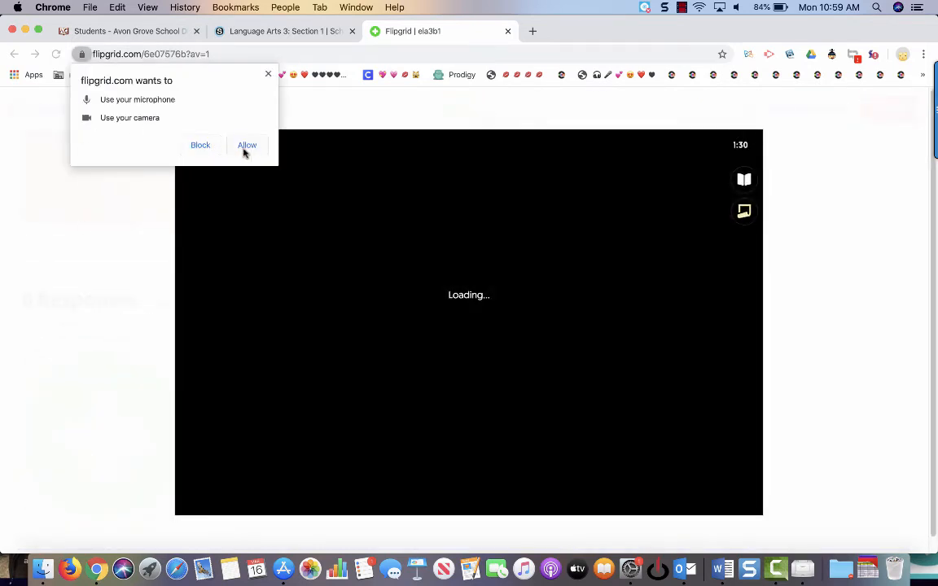
Step: Allow Chrome camera and microphone access for Flipgrid's recording camera
{"action": "left_click", "coordinate": [245, 145]}
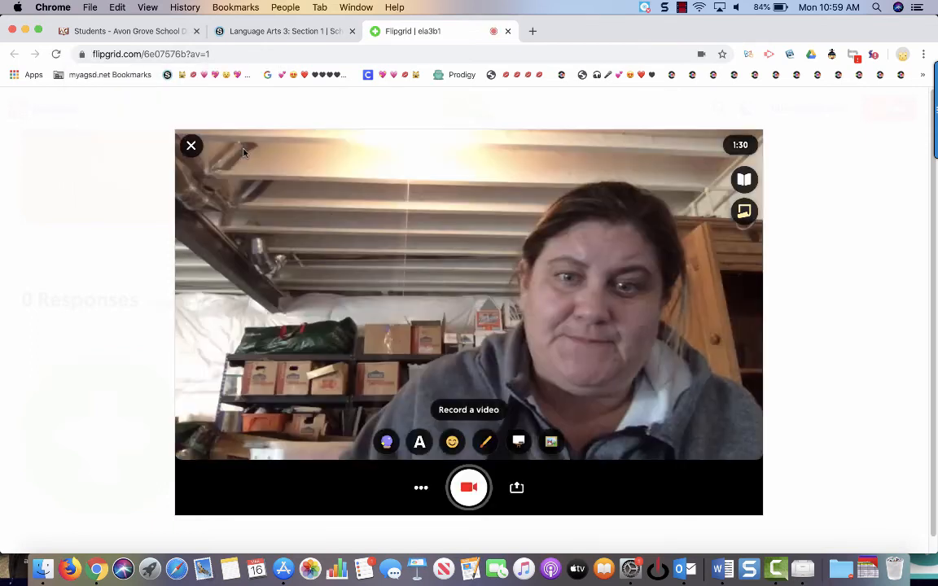